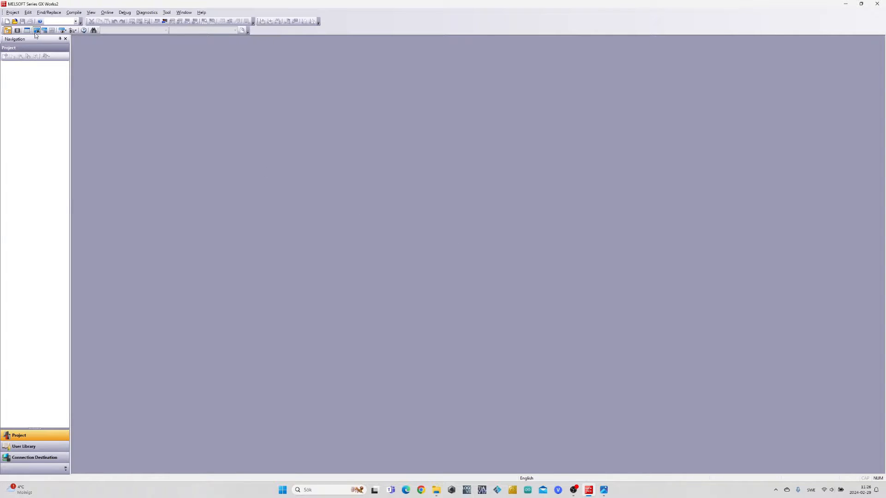
# Step: Create a new FXCPU FX3U/FX3UC simple ladder project with the default settings
pyautogui.click(6, 20)
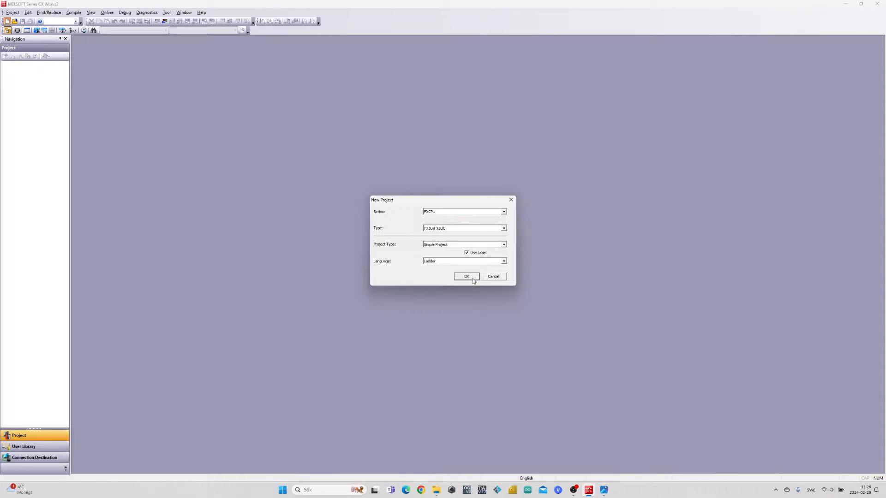
pyautogui.click(465, 277)
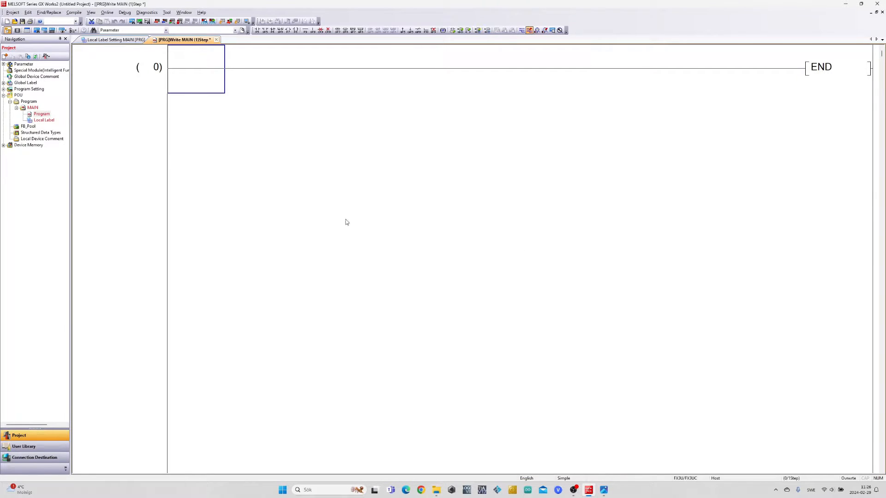
pyautogui.moveTo(300, 218)
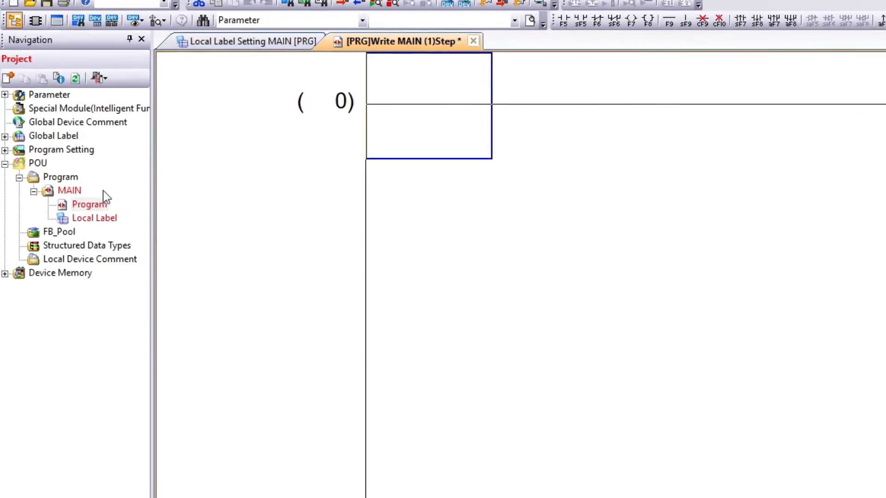
# Step: Add a new Function Block data item named TON under the Program folder
pyautogui.rightClick(70, 202)
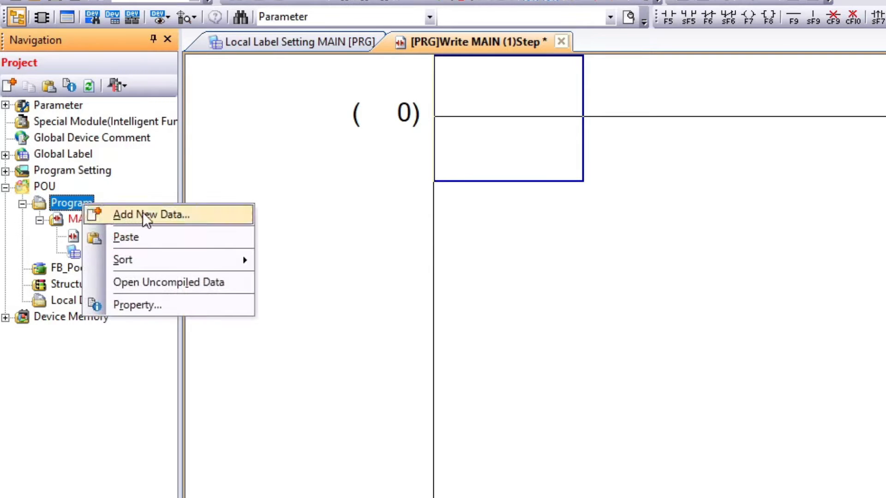
pyautogui.click(150, 214)
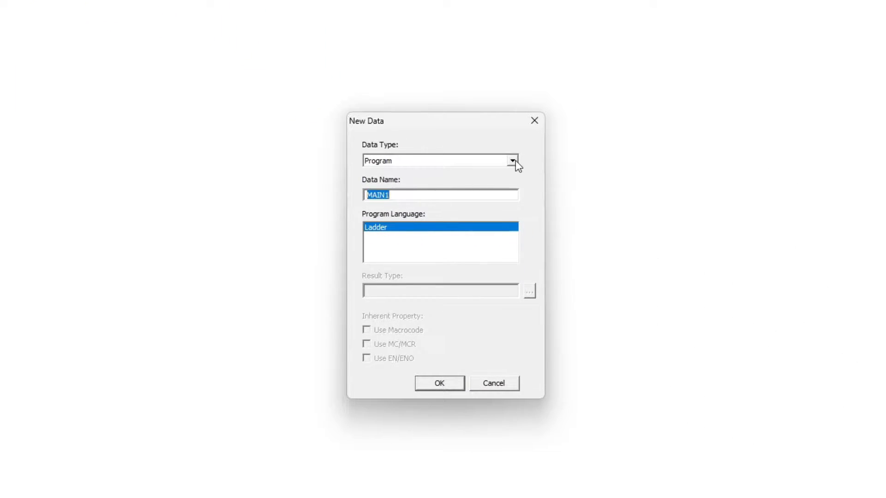
pyautogui.click(510, 160)
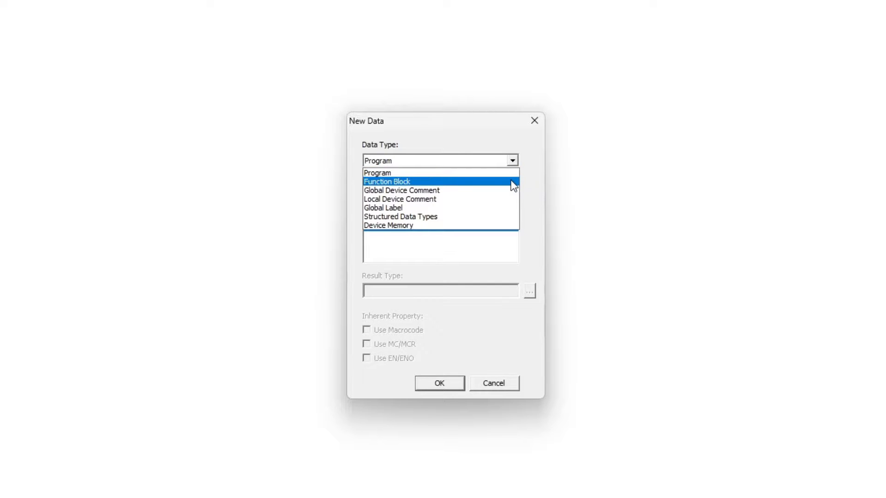
pyautogui.click(386, 181)
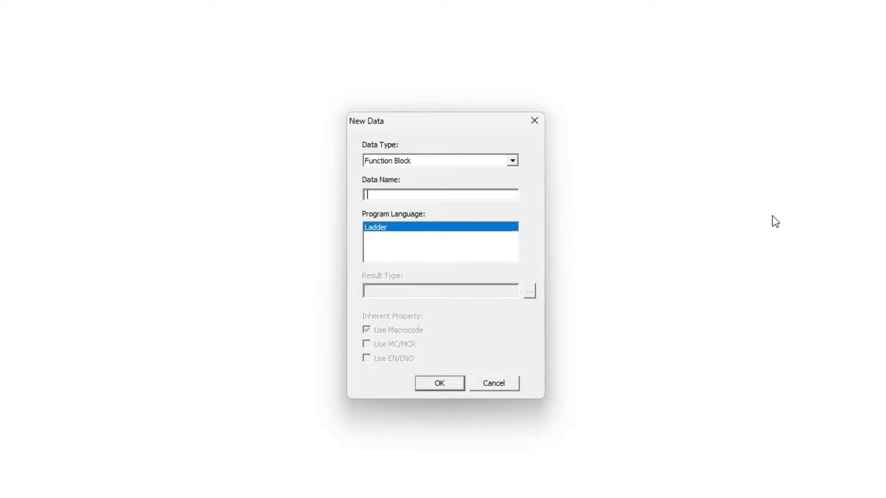
pyautogui.write('TON')
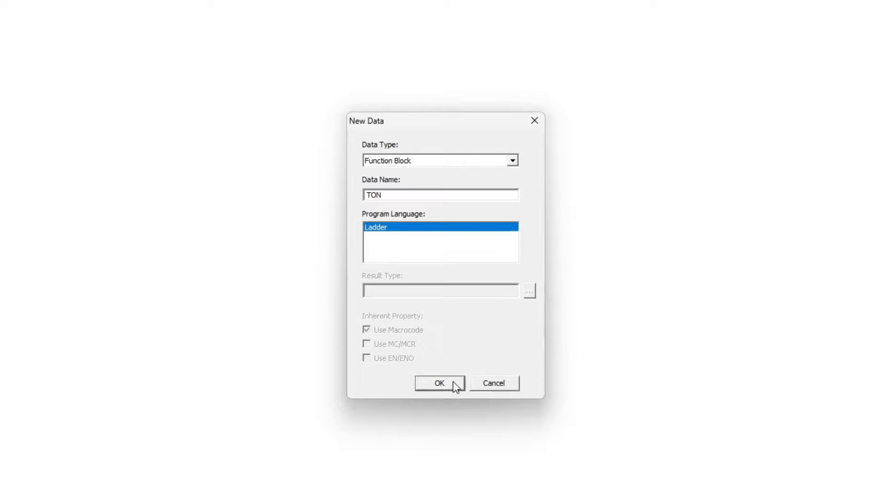
pyautogui.click(439, 383)
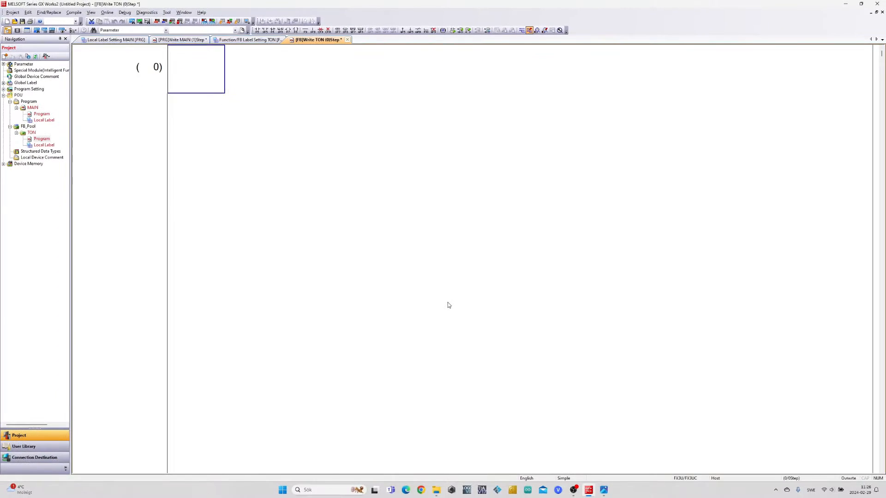
pyautogui.moveTo(433, 292)
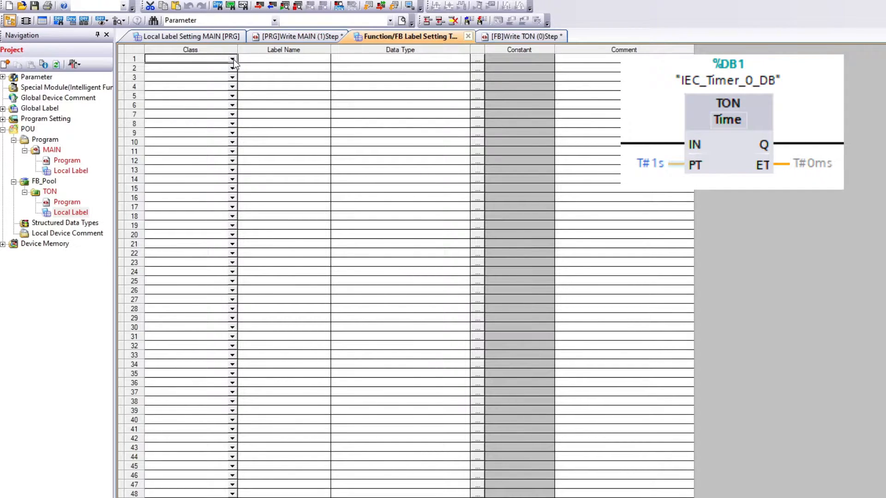
# Step: Enter the TON labels IN, Timer_0 and Always_1, and make PT a VAR_INPUT
pyautogui.write('IN')
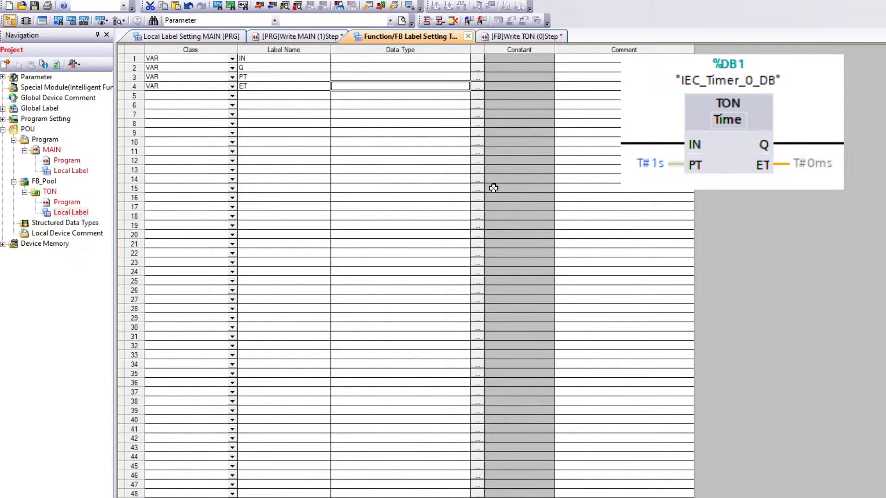
pyautogui.write('Timer_0')
pyautogui.click(284, 104)
pyautogui.write('A')
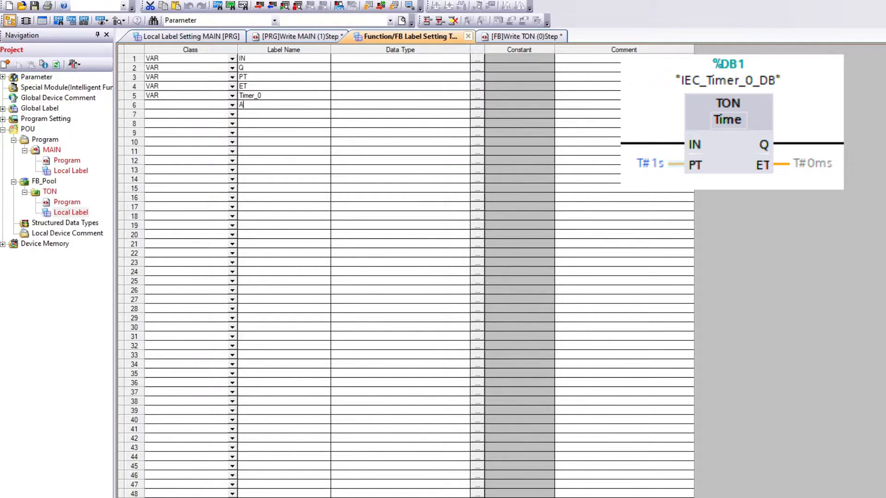
pyautogui.write('lways_1')
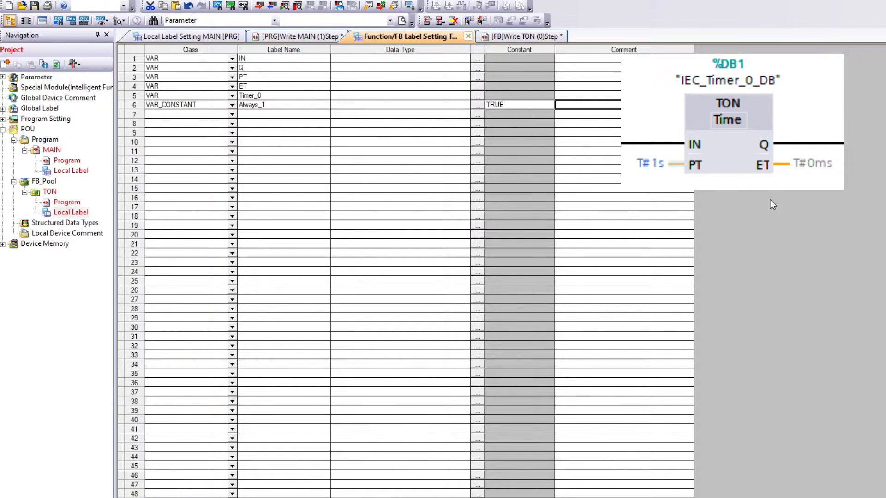
pyautogui.click(232, 86)
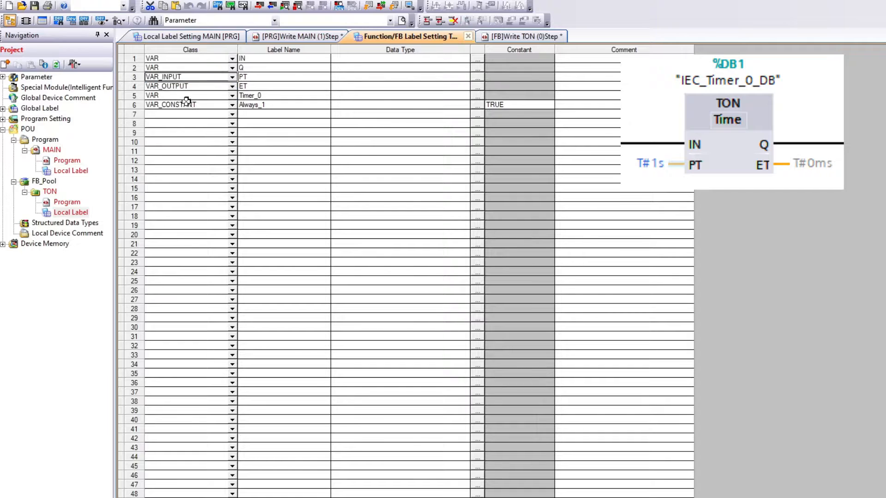
pyautogui.click(232, 59)
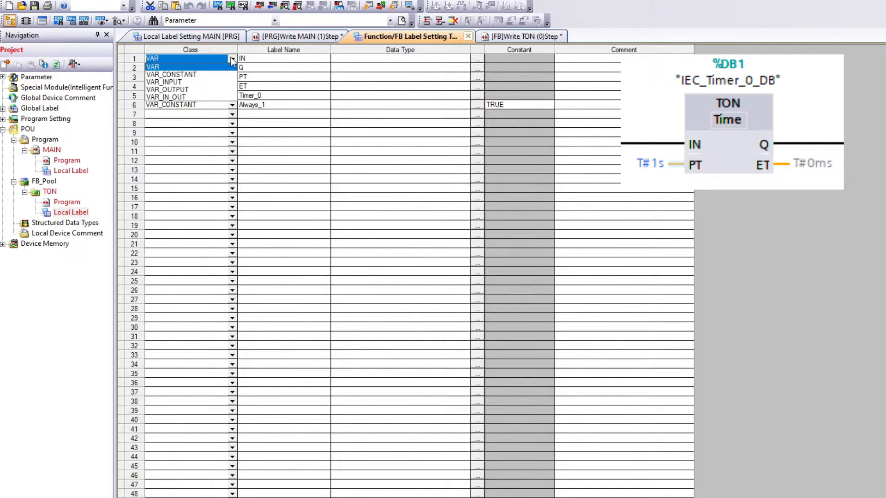
# Step: Make IN a VAR_INPUT and assign the Bit and Timer data types to the labels
pyautogui.click(478, 59)
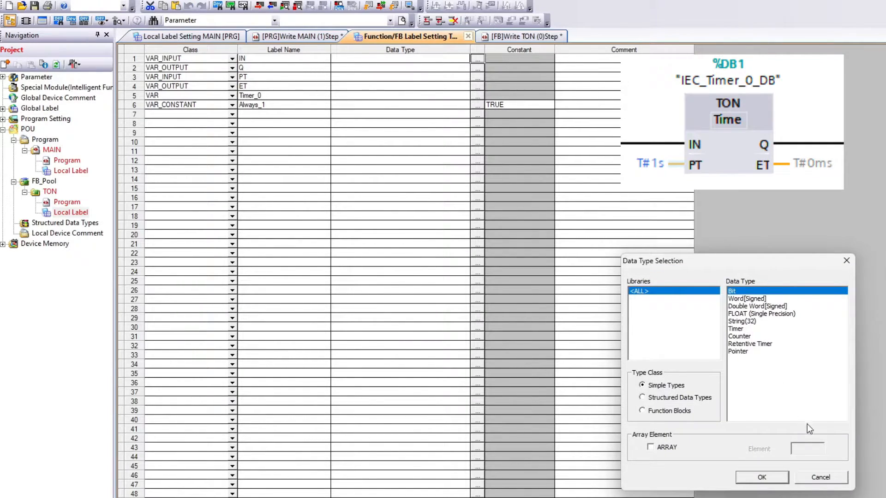
pyautogui.click(760, 477)
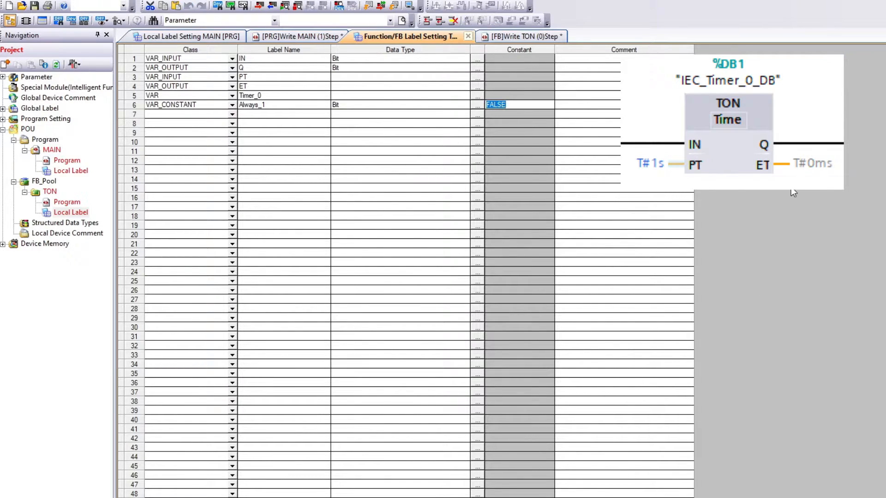
pyautogui.click(478, 104)
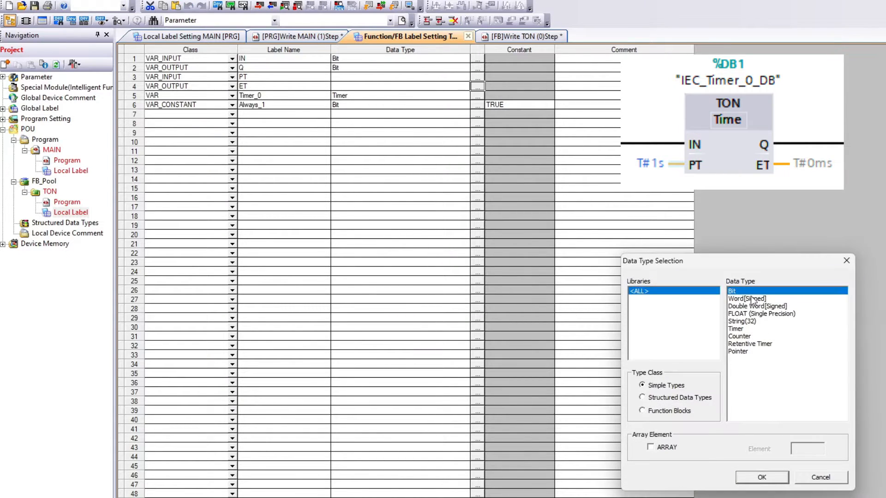
pyautogui.click(760, 477)
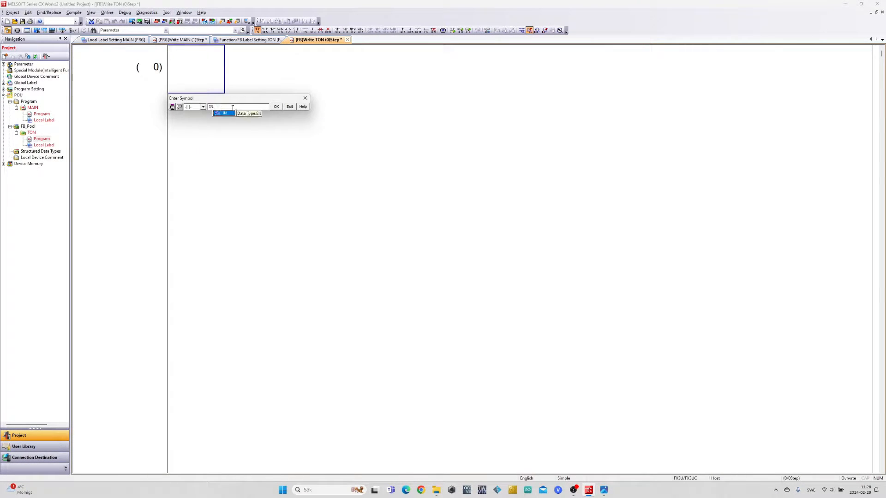
# Step: Draw TON's rungs: IN drives Timer_0 with PT, Timer_0 moves to ET, Timer_0 drives Q
pyautogui.click(276, 106)
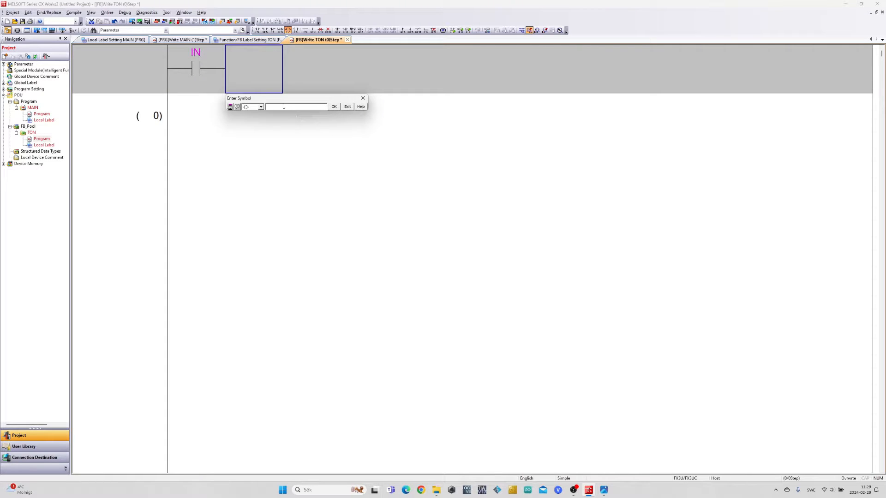
pyautogui.write('Timer_0 PT')
pyautogui.write('MOV Timer_0')
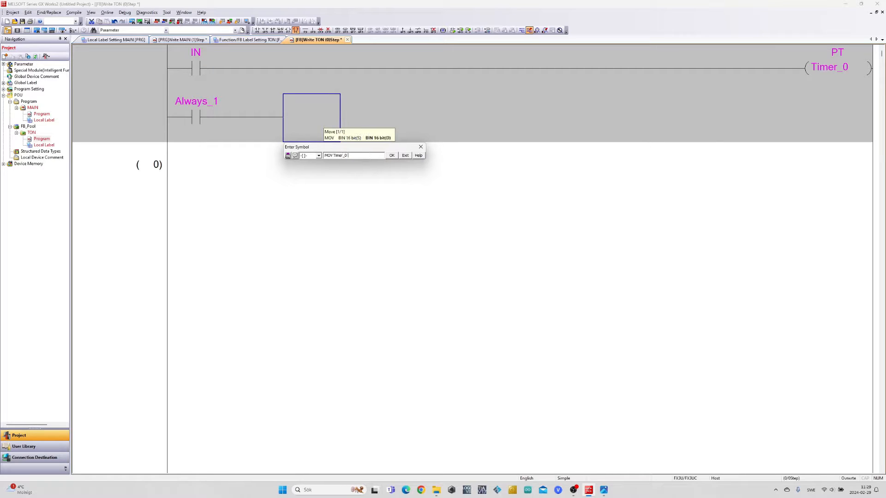
pyautogui.click(391, 156)
pyautogui.write('Timer')
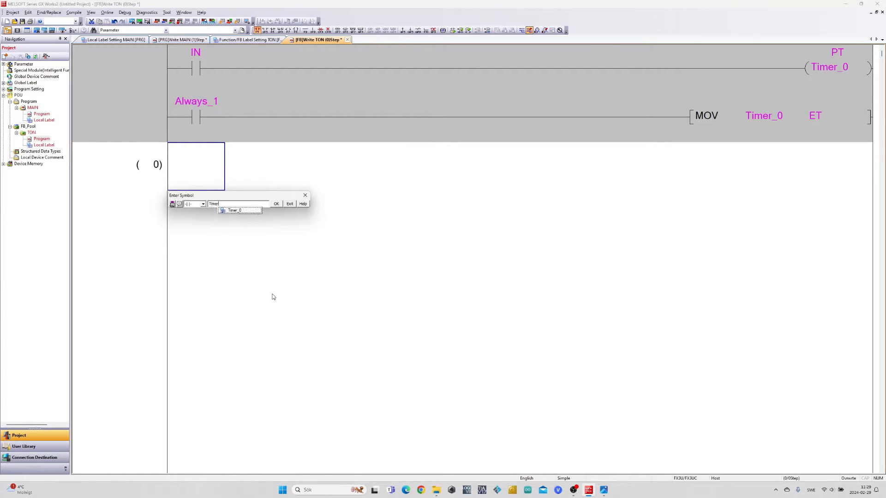
pyautogui.click(276, 204)
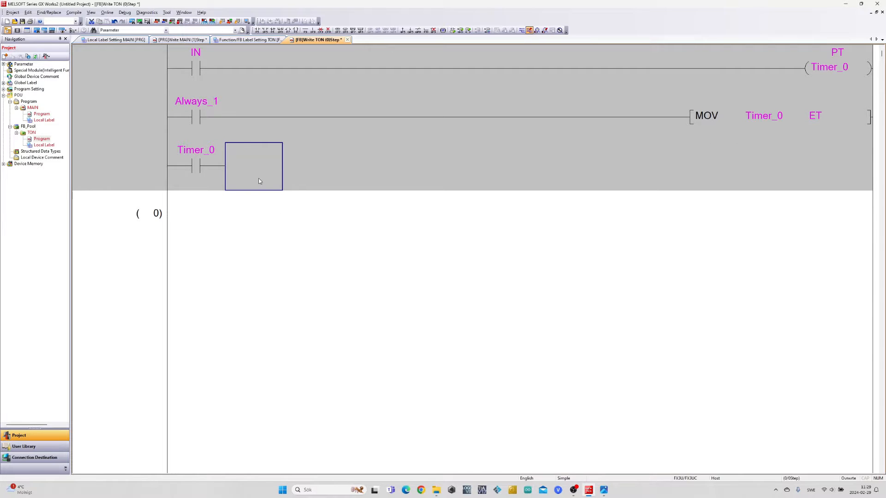
pyautogui.doubleClick(253, 166)
pyautogui.write('Q')
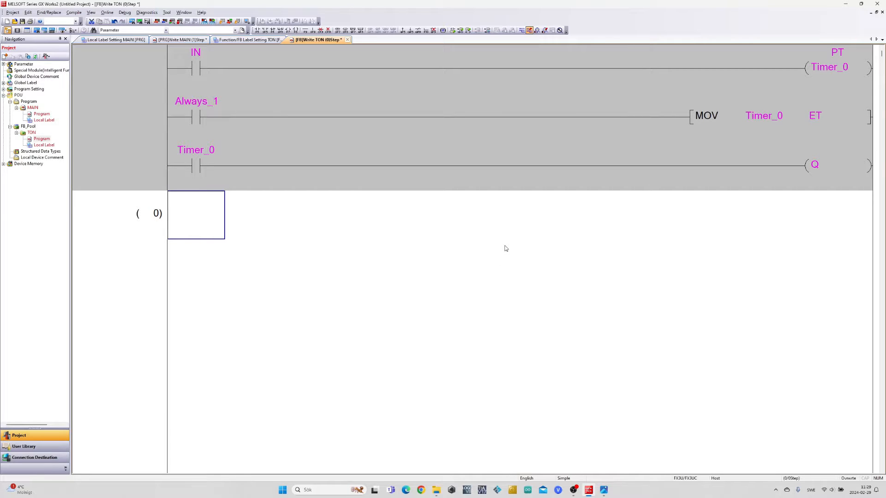
pyautogui.moveTo(496, 250)
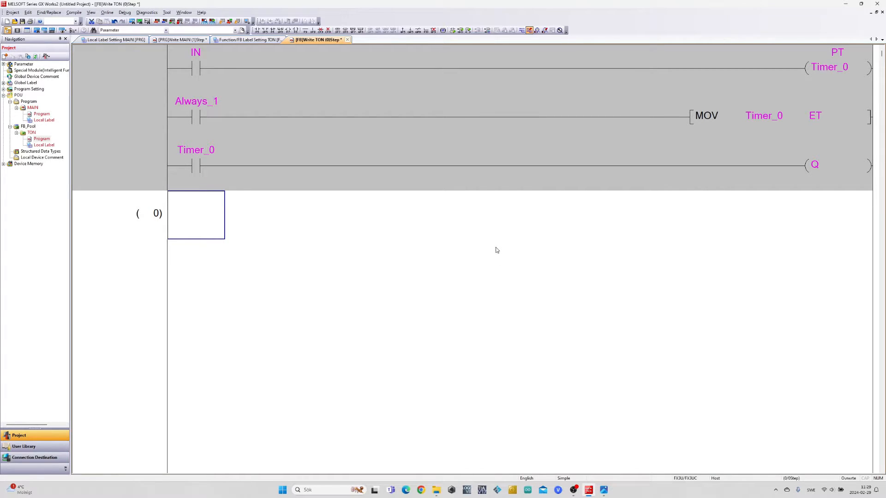
pyautogui.moveTo(488, 251)
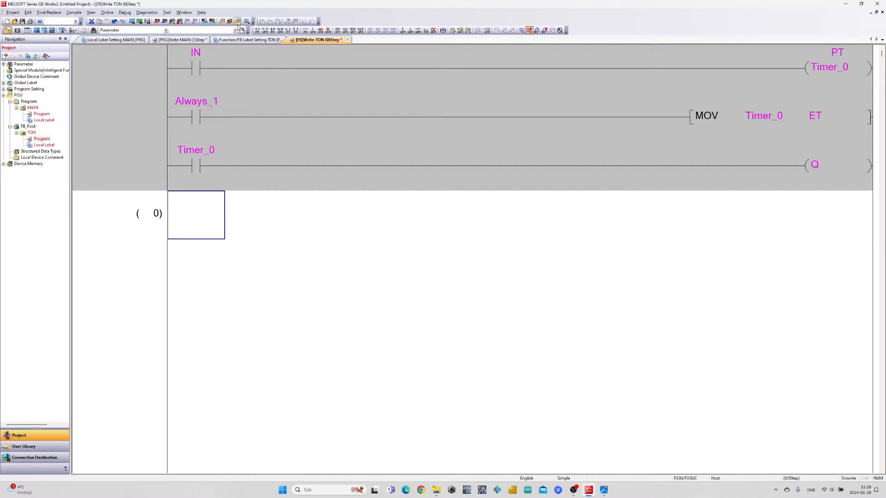
# Step: Rebuild all with zero errors, close the results, and open MAIN's program ladder
pyautogui.click(238, 22)
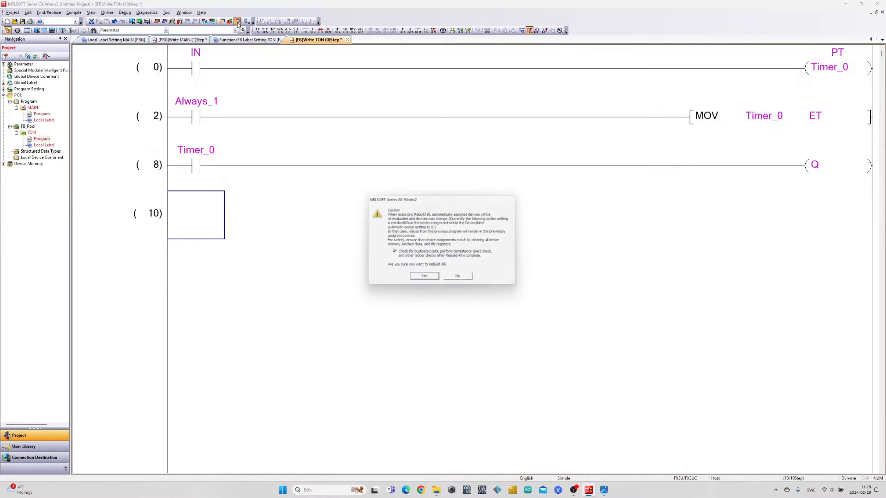
pyautogui.click(423, 275)
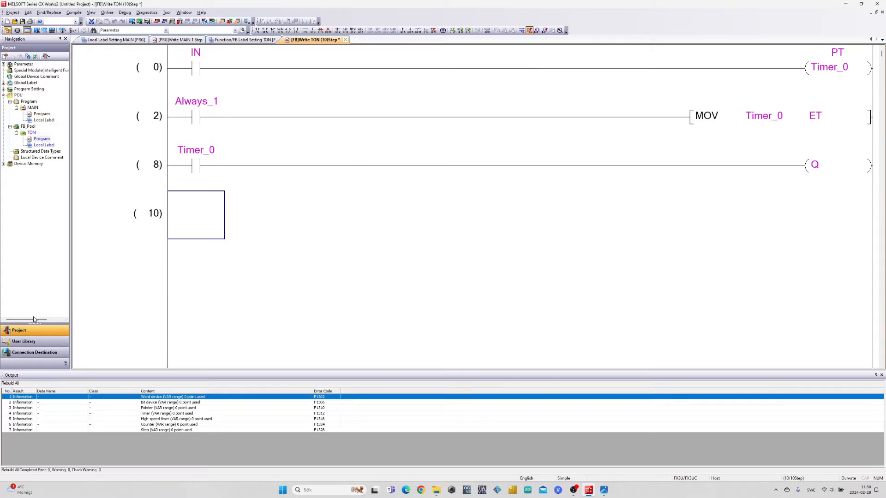
pyautogui.moveTo(494, 259)
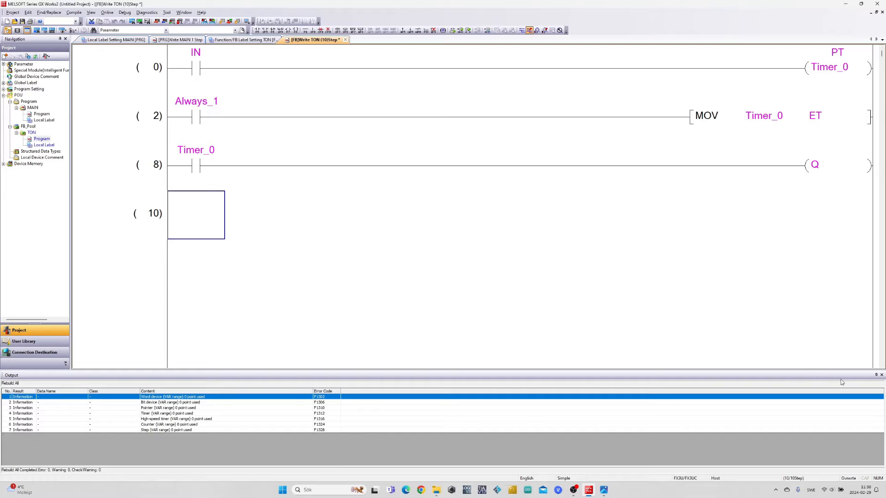
pyautogui.click(881, 375)
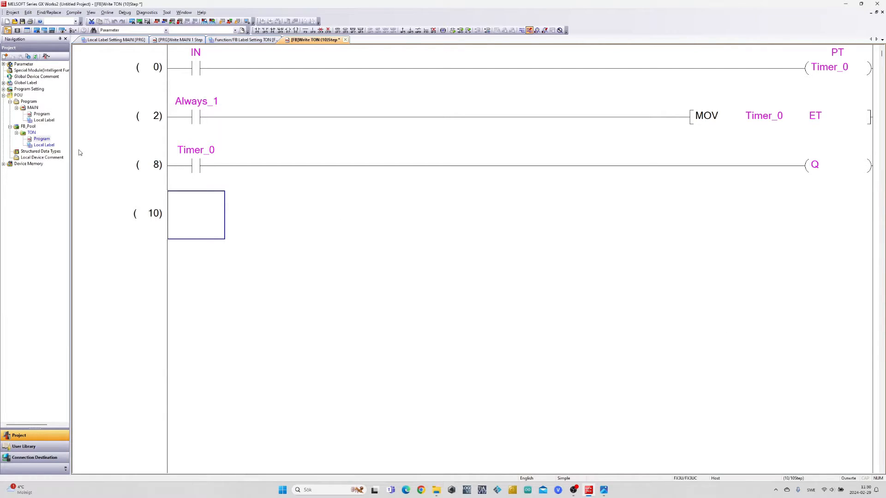
pyautogui.click(178, 40)
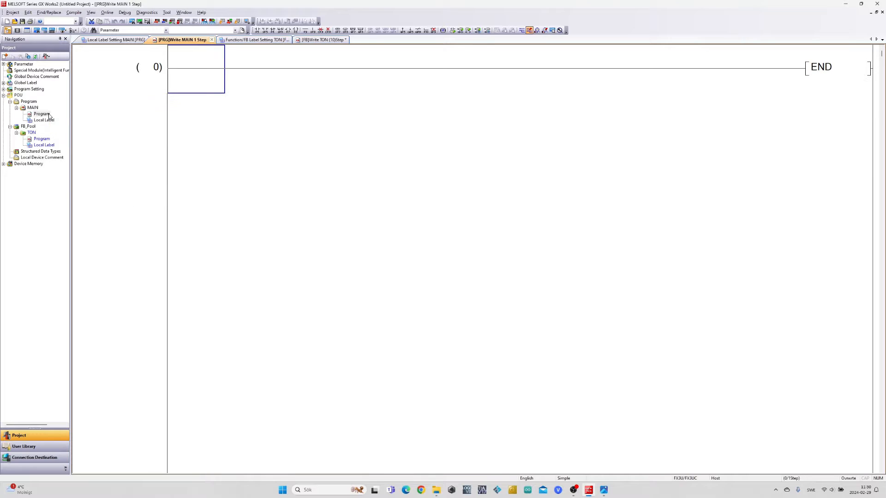
pyautogui.moveTo(66, 143)
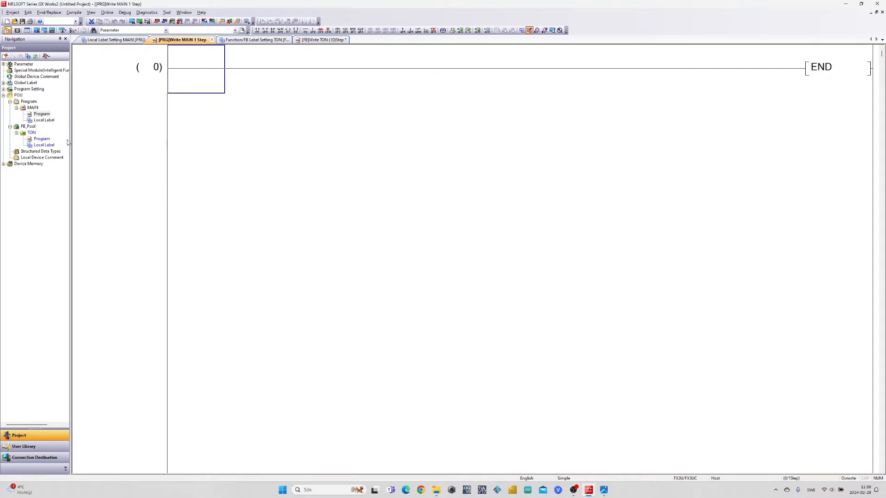
# Step: Place the TON block from FB_Pool into MAIN as instance TON_1
pyautogui.click(31, 132)
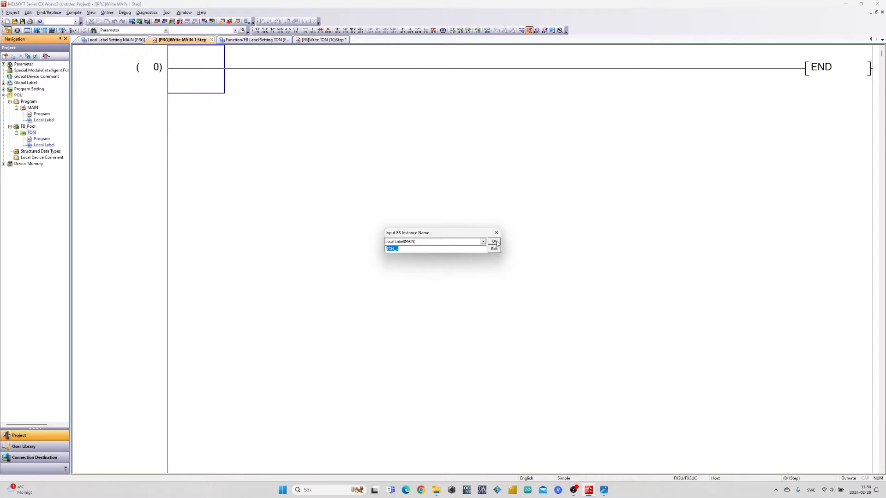
pyautogui.click(493, 242)
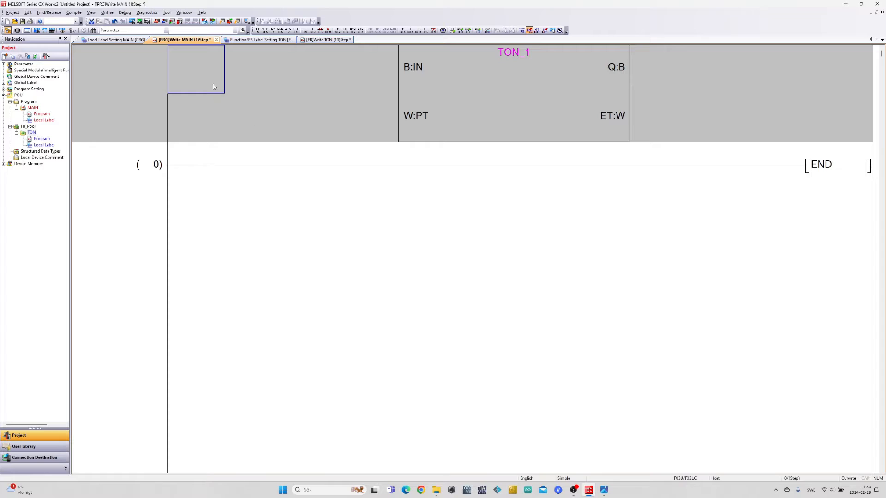
pyautogui.moveTo(257, 30)
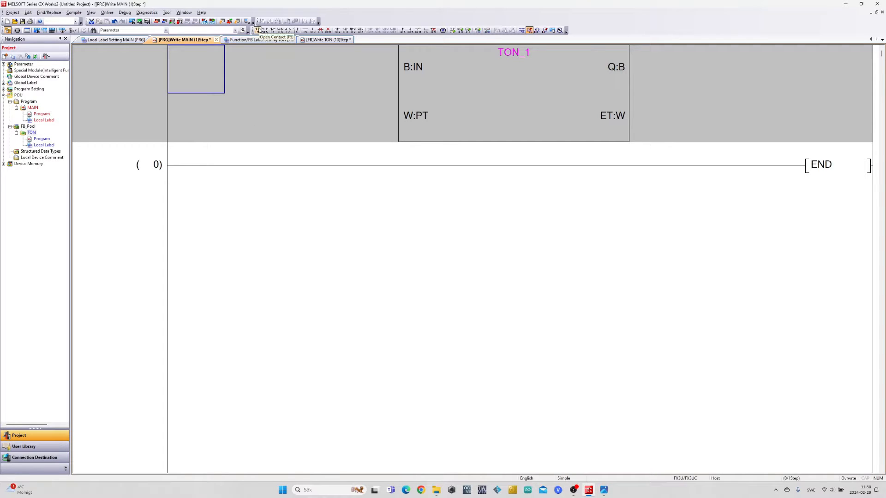
# Step: Wire TON_1 with contact M0 on IN, K100 on PT, coil Y000 on Q, D10 on ET
pyautogui.click(258, 30)
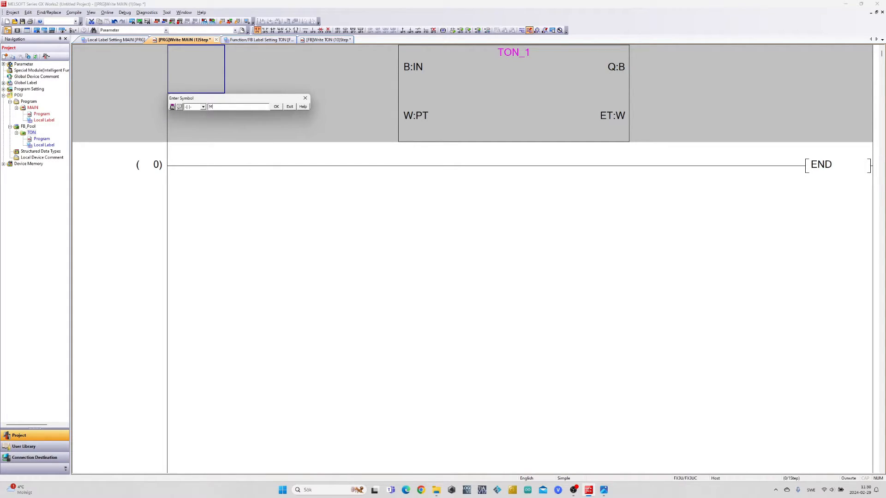
pyautogui.click(276, 106)
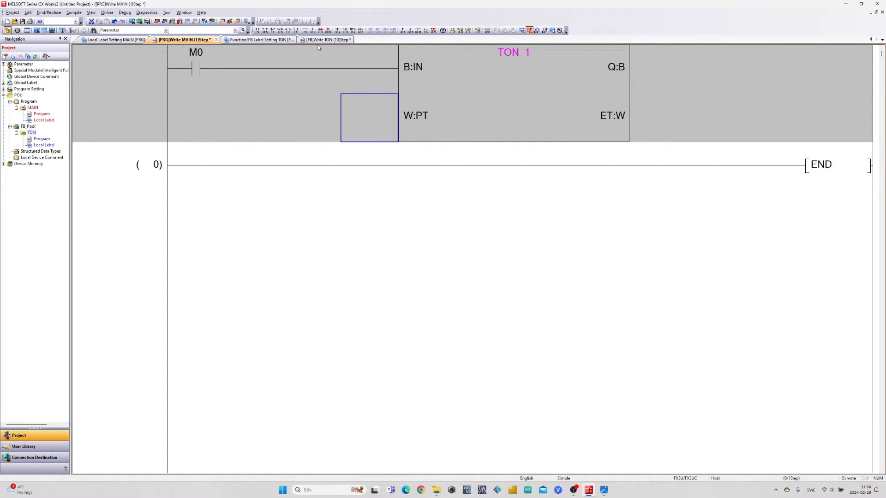
pyautogui.doubleClick(369, 118)
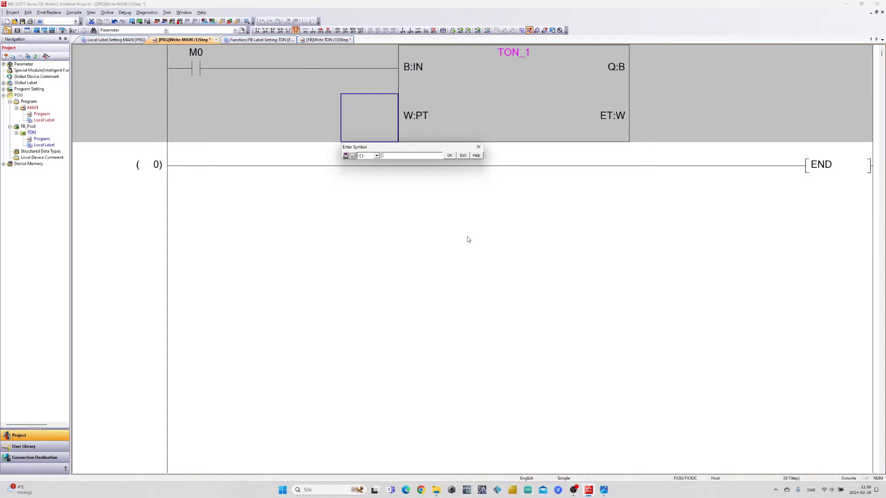
pyautogui.write('K')
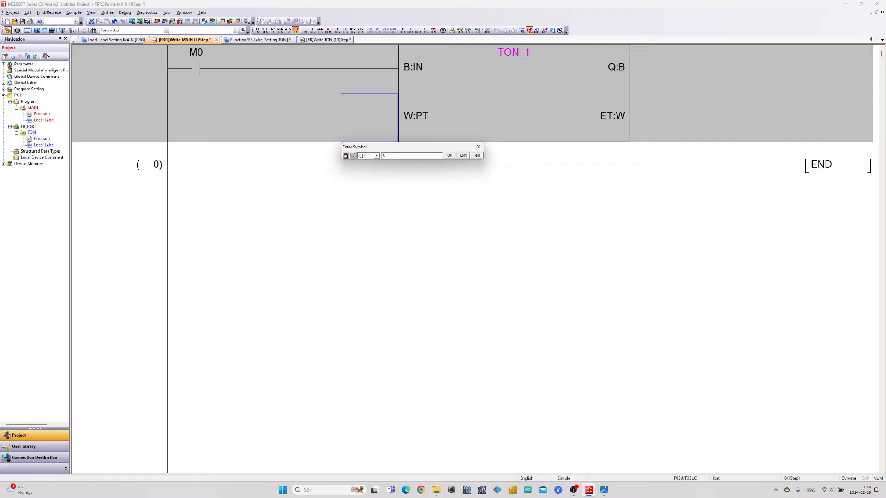
pyautogui.write('100')
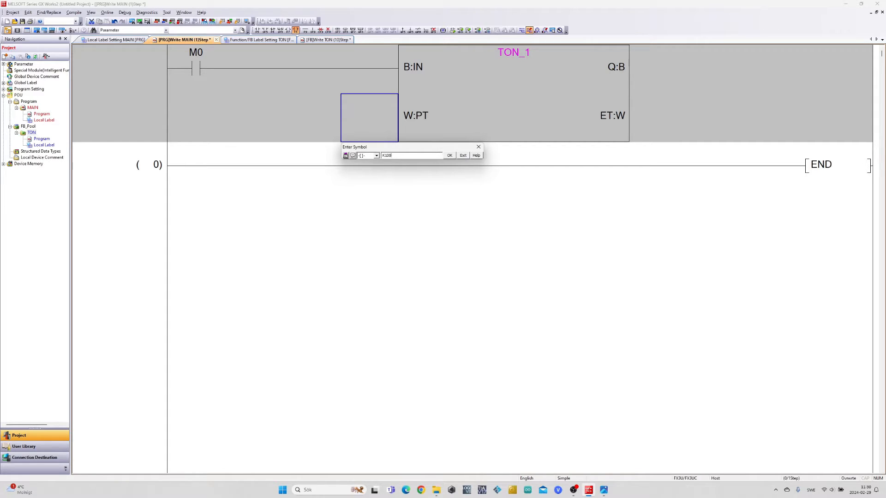
pyautogui.click(449, 156)
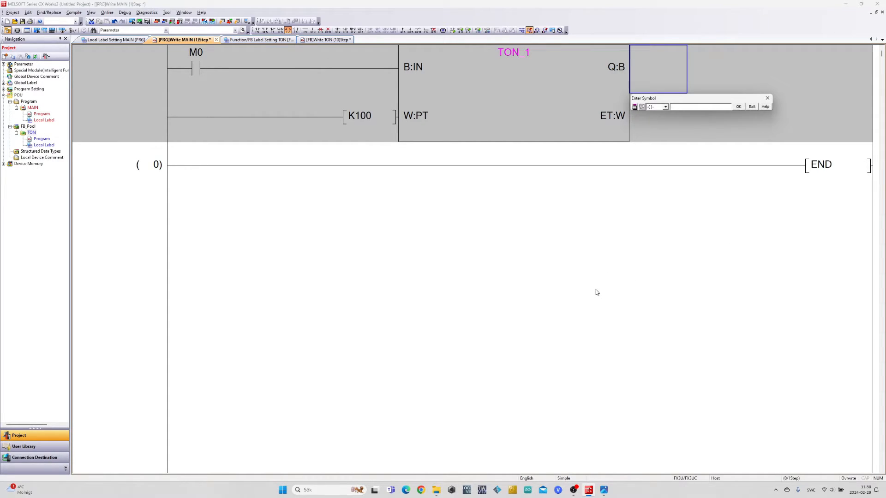
pyautogui.write('Y000')
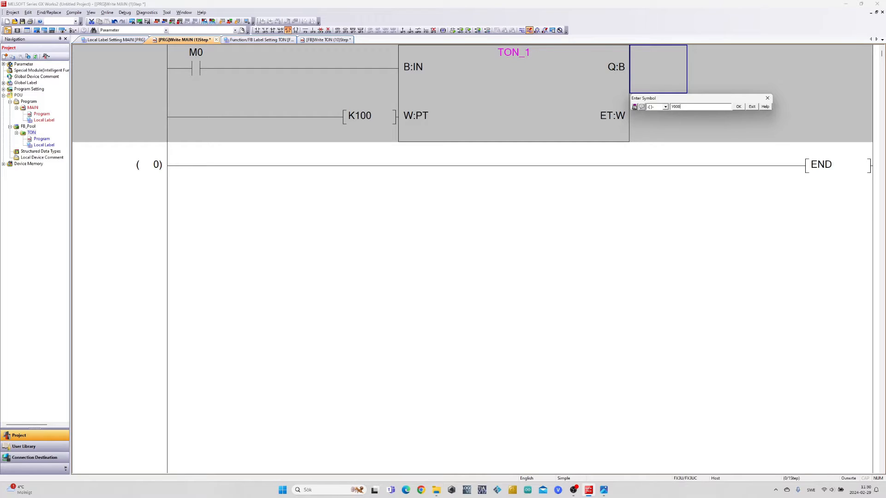
pyautogui.click(737, 107)
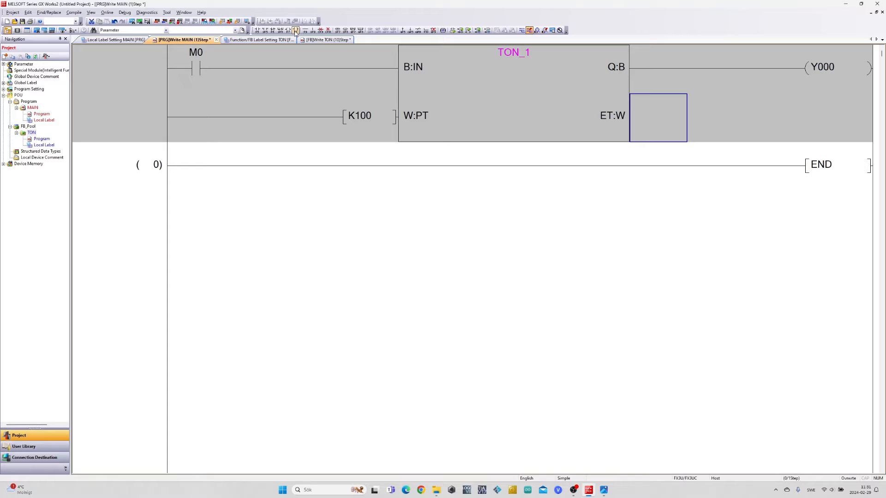
pyautogui.click(296, 30)
pyautogui.write('D10')
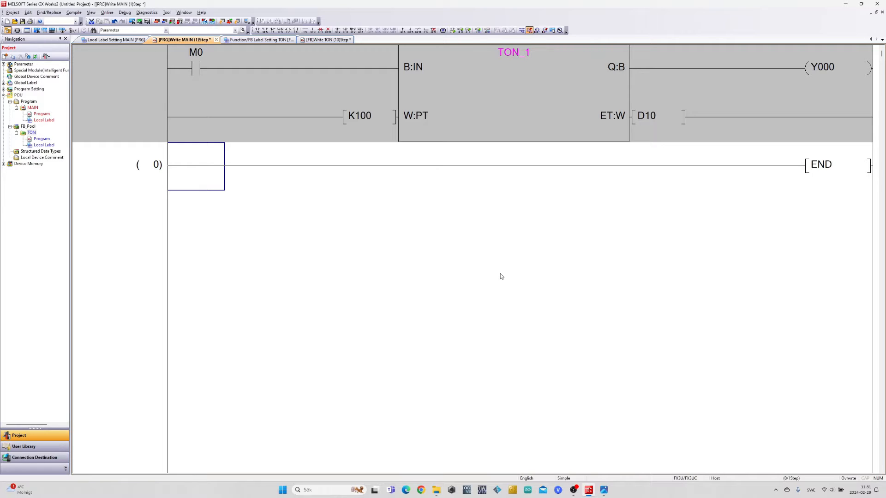
pyautogui.moveTo(415, 198)
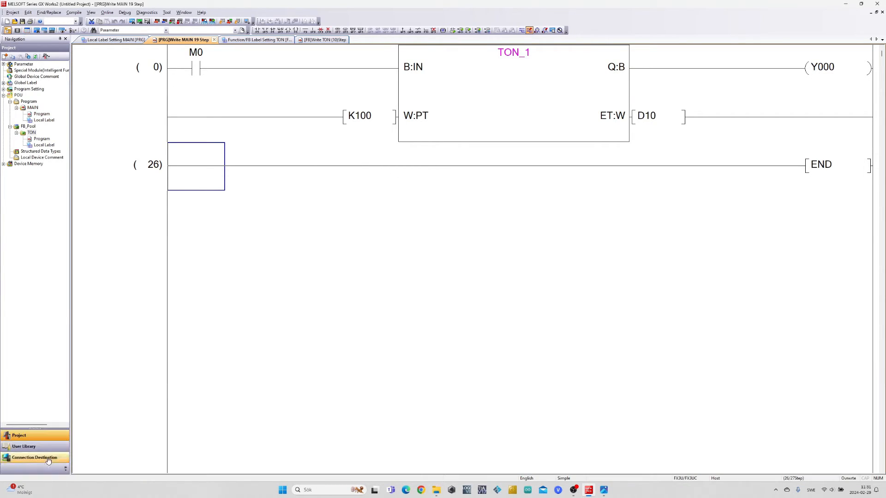
# Step: Open the PLC connection settings, with Connection1 as the destination
pyautogui.click(34, 458)
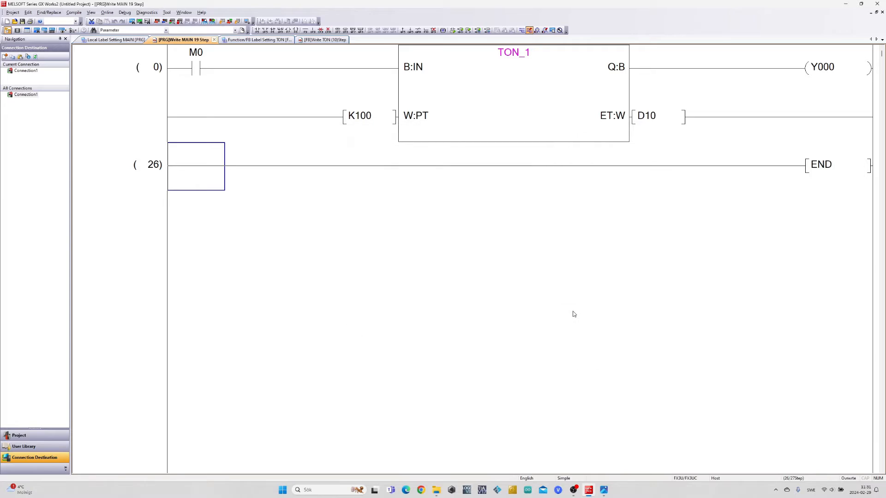
pyautogui.moveTo(472, 277)
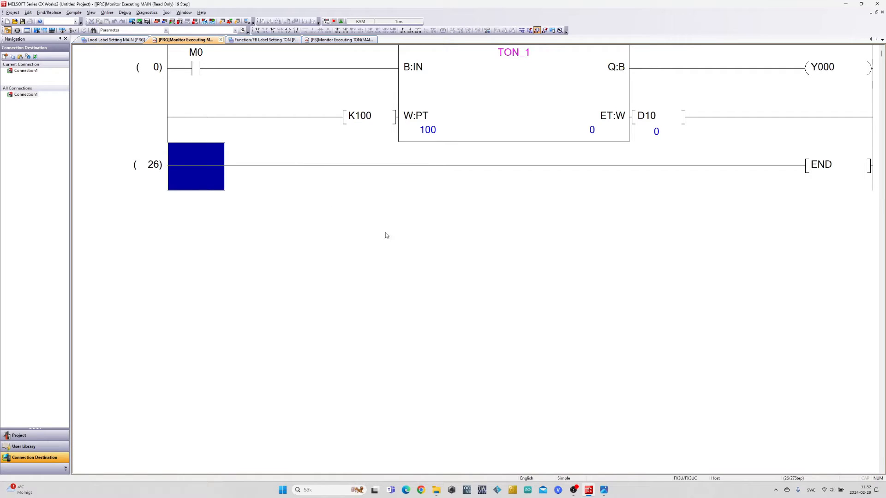
# Step: Force M0 ON and OFF repeatedly via Modify Value to test TON_1 driving Y000
pyautogui.click(196, 66)
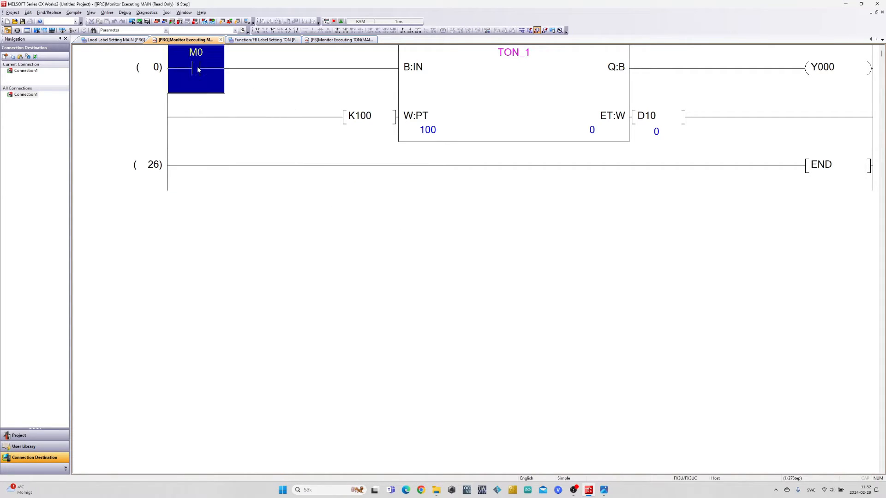
pyautogui.rightClick(198, 67)
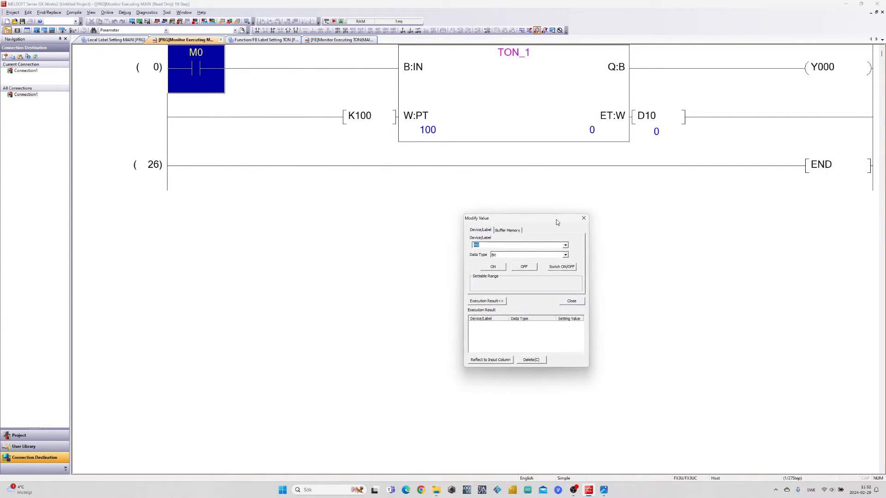
pyautogui.click(494, 267)
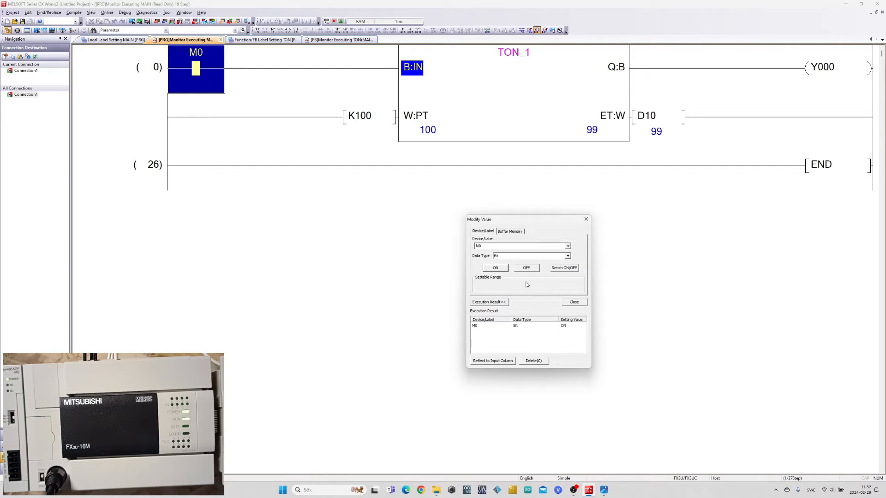
pyautogui.click(526, 268)
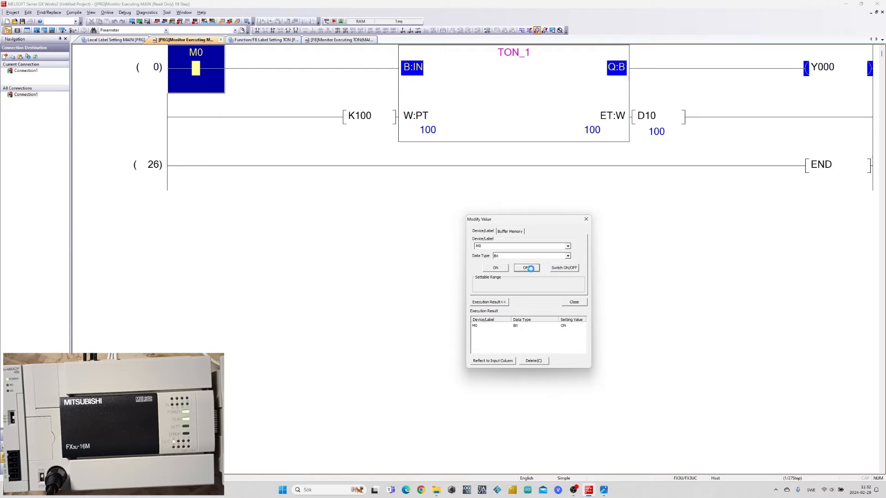
pyautogui.click(525, 267)
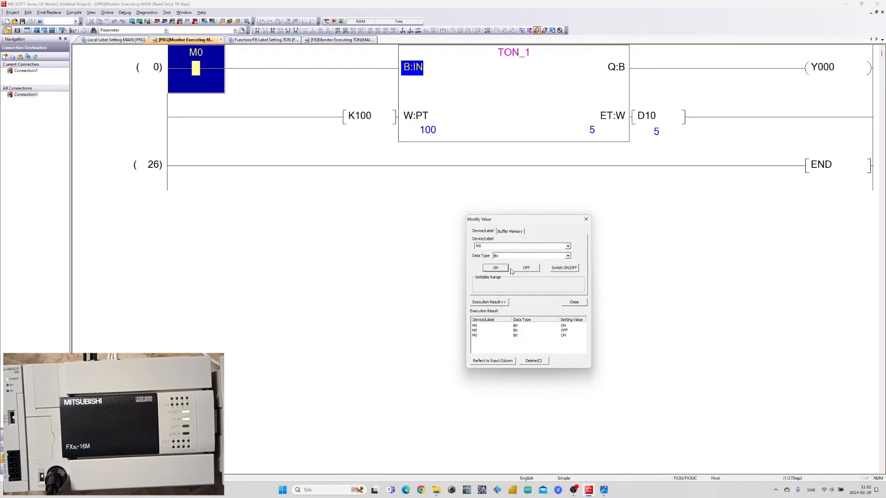
pyautogui.click(526, 267)
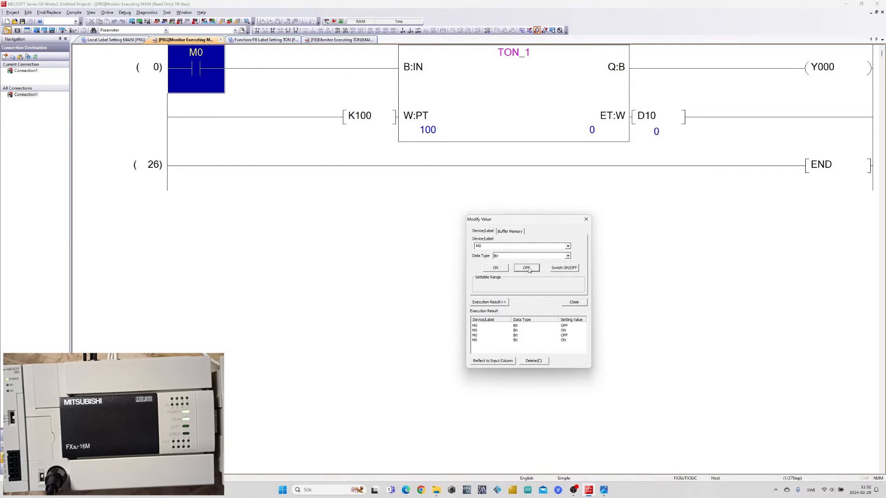
pyautogui.click(494, 267)
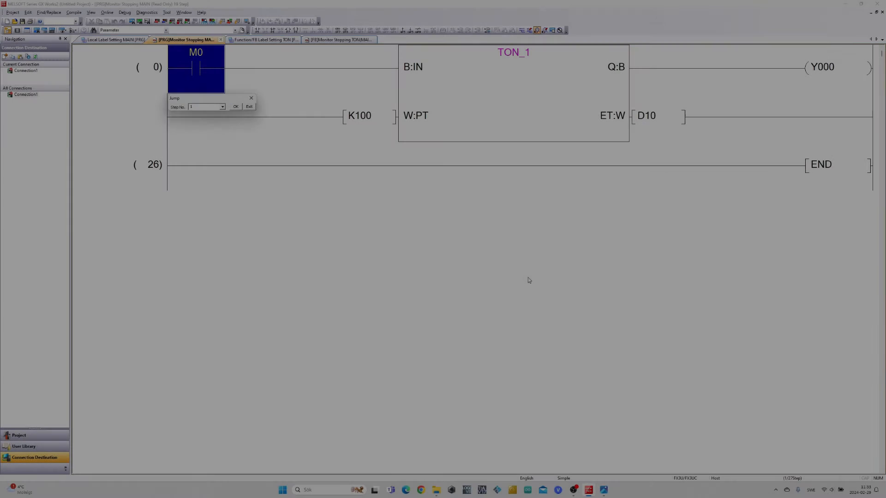
# Step: Dismiss the jump box, restore write mode, and confirm the new TON instance for Y001/D20 and Y002/D30
pyautogui.click(249, 107)
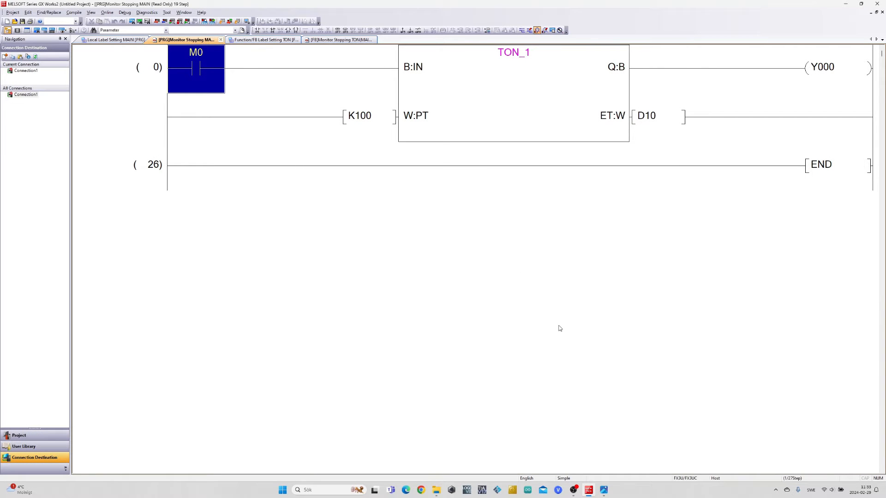
pyautogui.moveTo(107, 406)
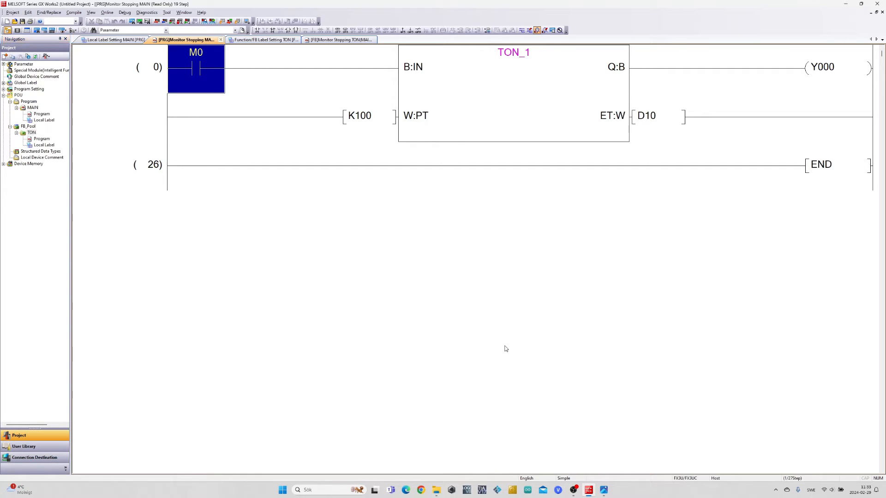
pyautogui.click(31, 132)
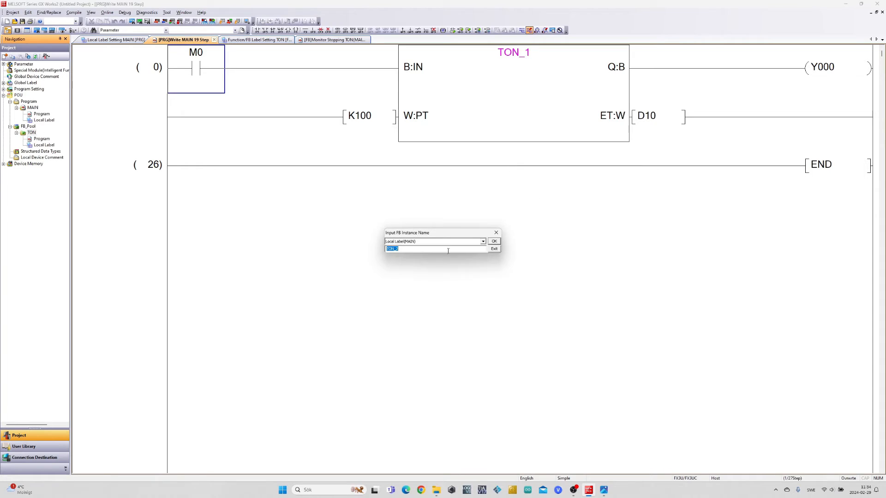
pyautogui.click(493, 241)
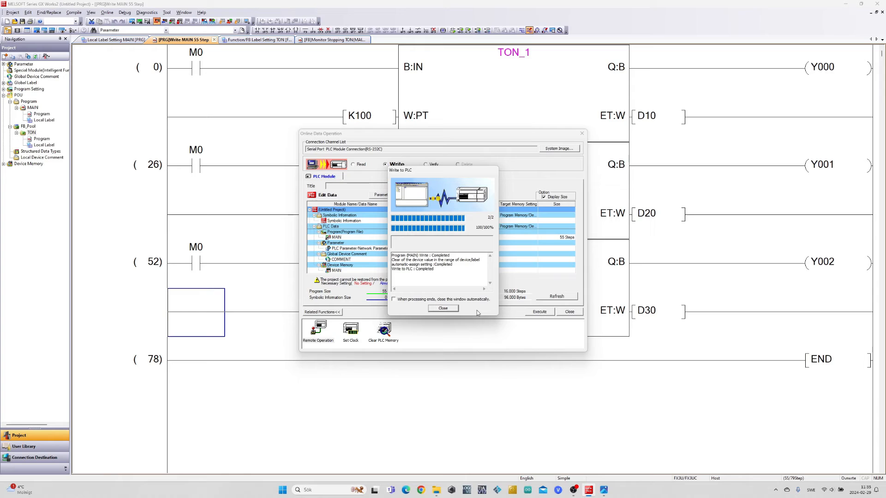
# Step: Close the Write to PLC report and start monitoring TON_1–TON_3 on MAIN
pyautogui.click(442, 309)
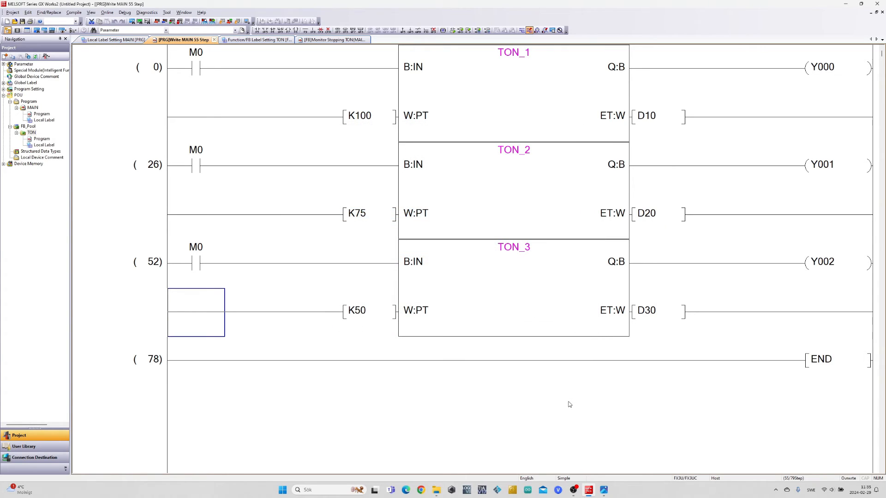
pyautogui.moveTo(398, 415)
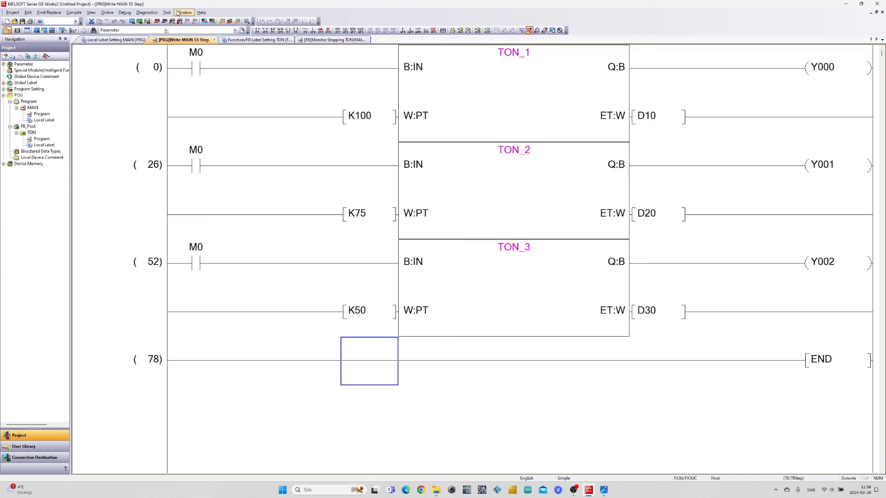
pyautogui.click(341, 20)
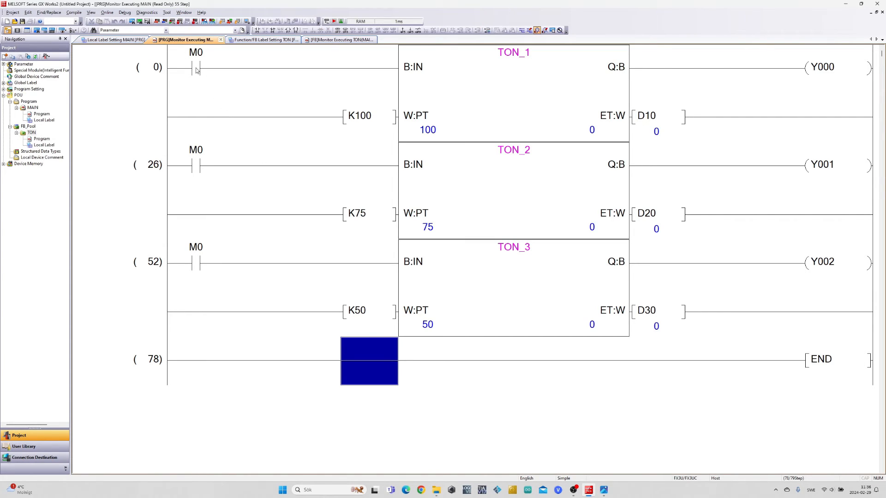
# Step: Force M0 ON, OFF, then ON again through Debug > Modify Value
pyautogui.rightClick(195, 67)
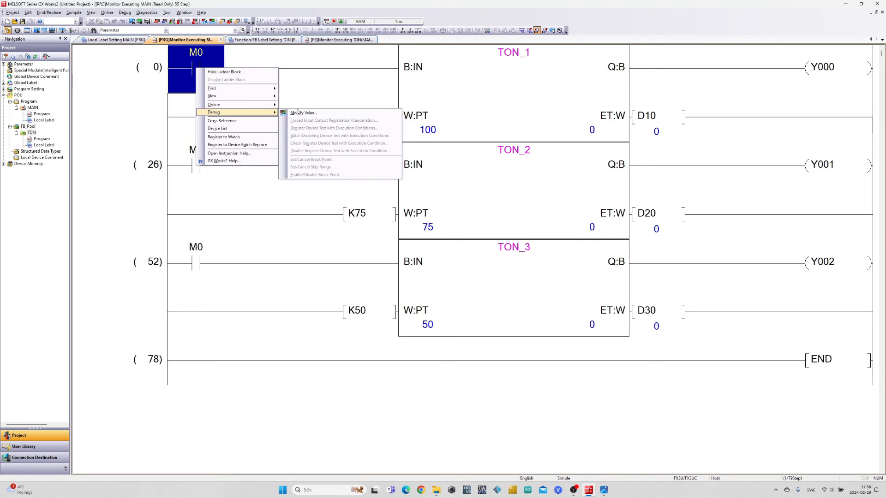
pyautogui.click(302, 112)
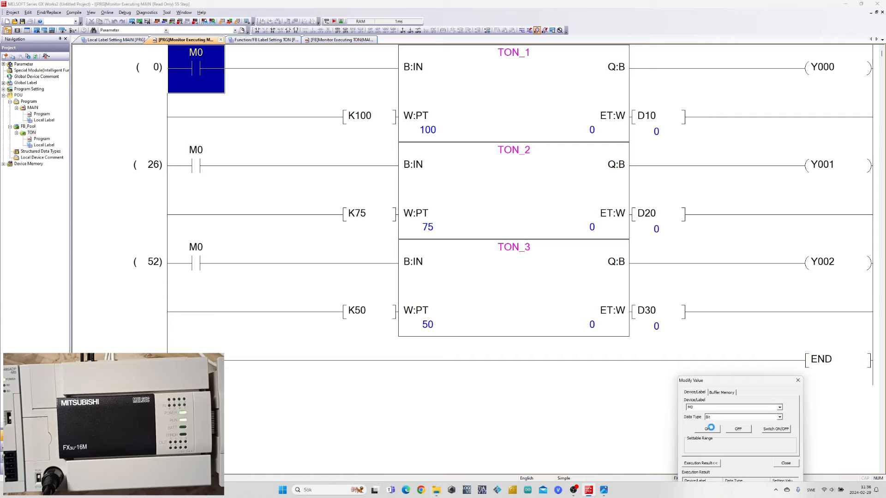
pyautogui.click(707, 428)
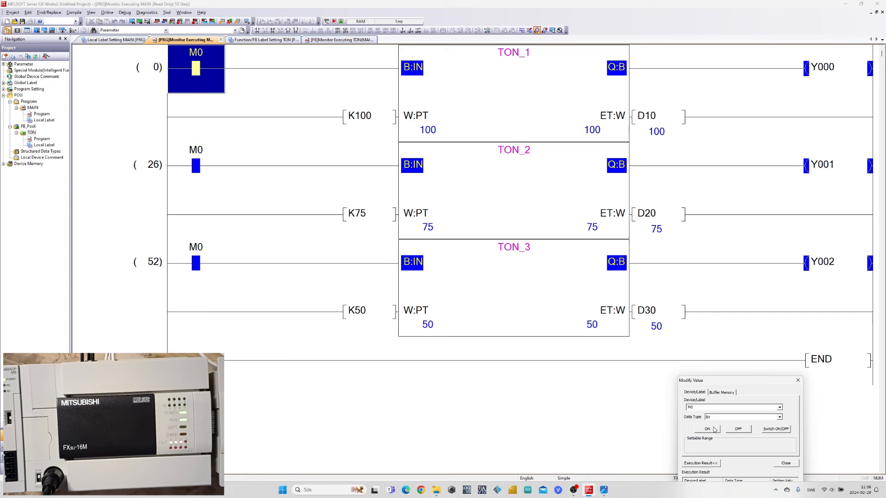
pyautogui.click(737, 429)
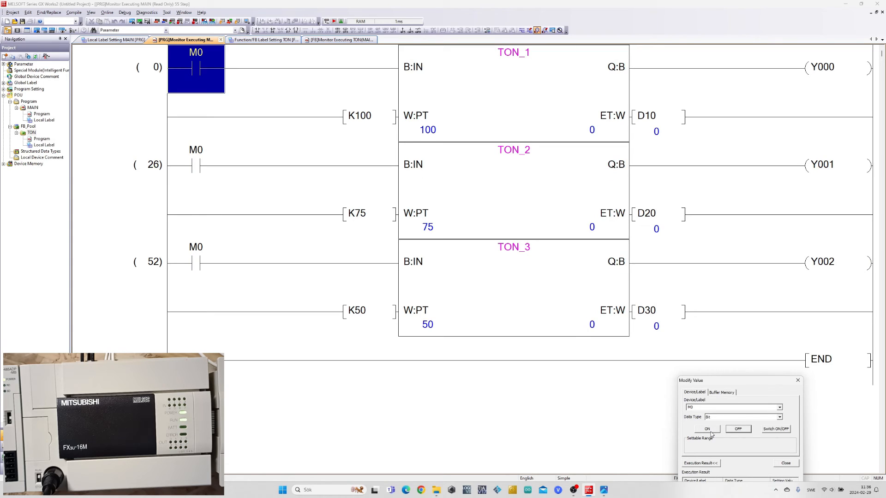
pyautogui.click(706, 428)
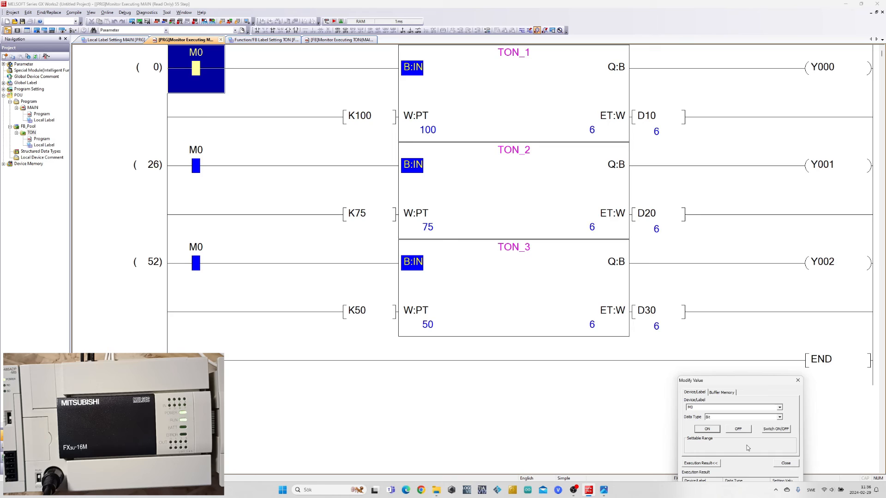